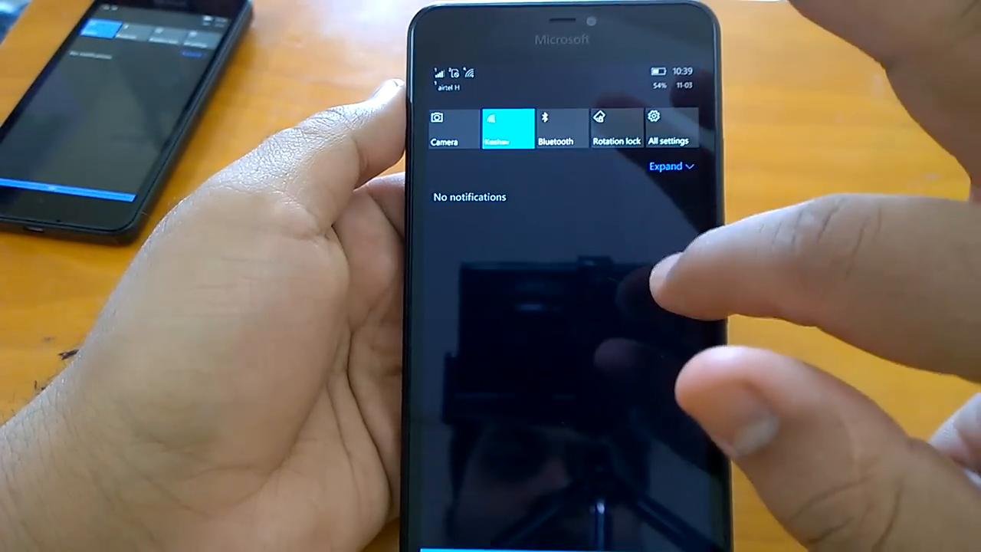
{"action": "left_click", "coordinate": [665, 166]}
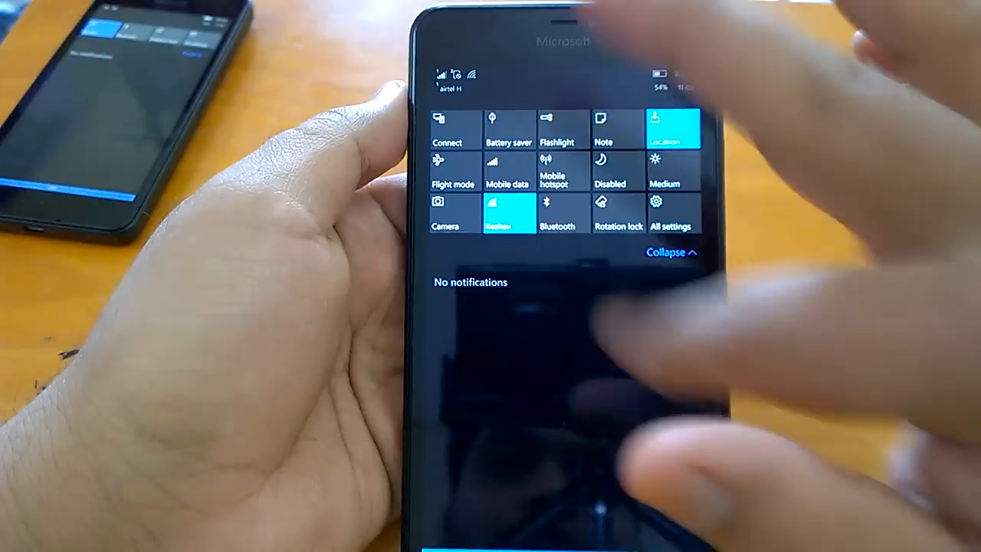
{"action": "left_click", "coordinate": [671, 252]}
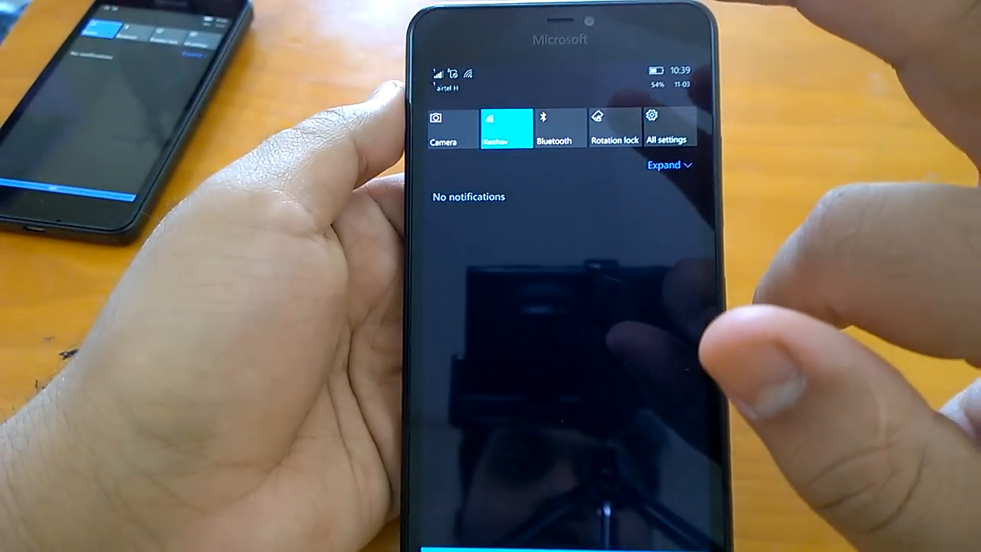